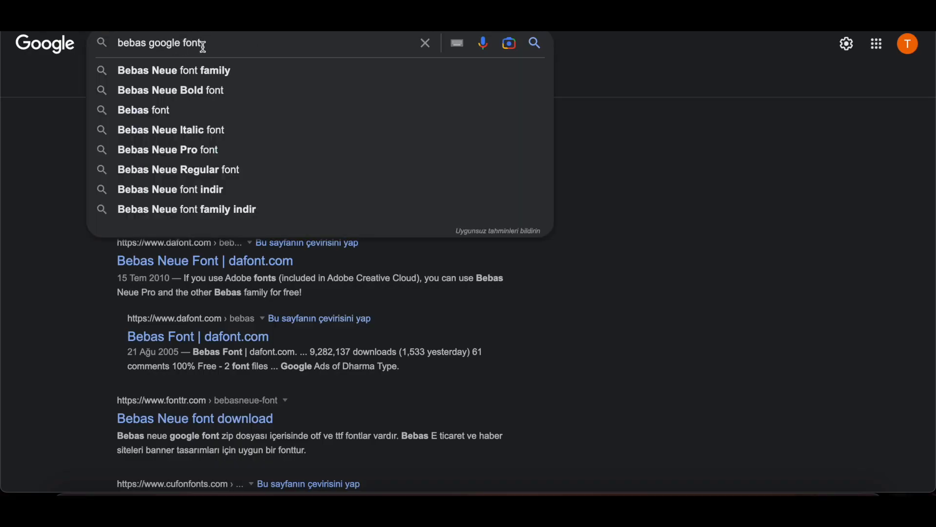
Select the 'bebas google font' query text in the Google search box
double_click(130, 42)
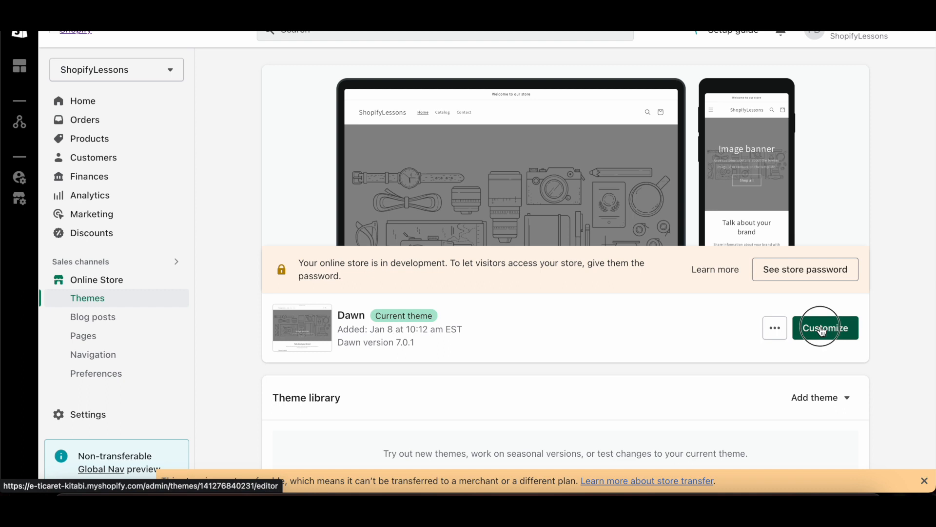
Search the Dawn theme editor's Headings font picker for 'bebas', which returns no matches
click(825, 327)
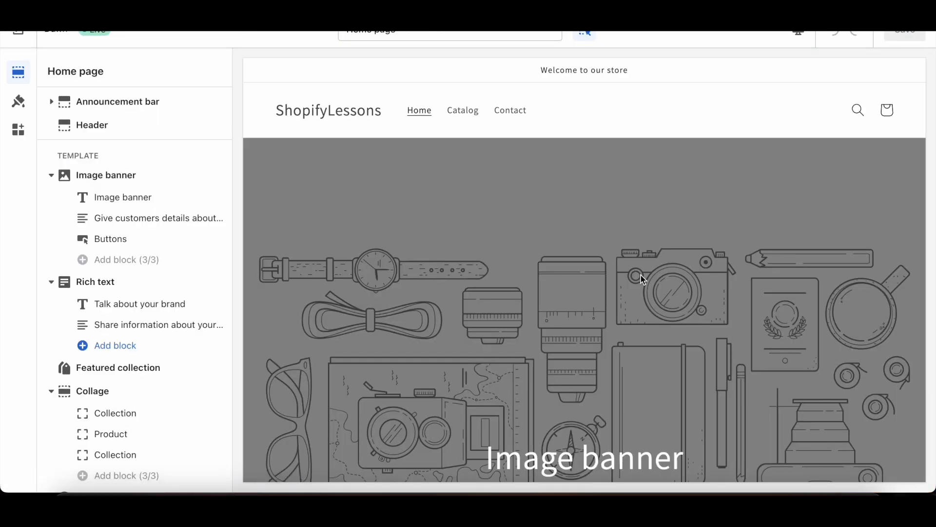
click(18, 101)
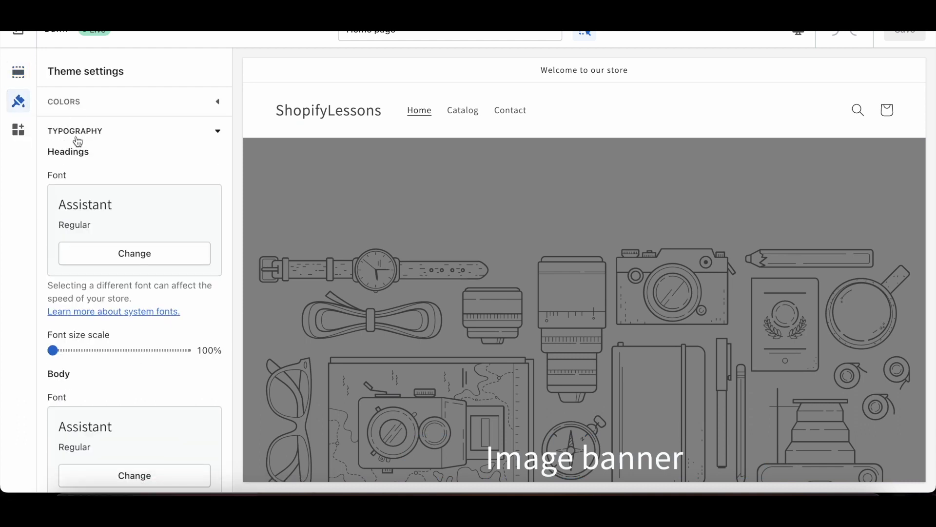
click(133, 253)
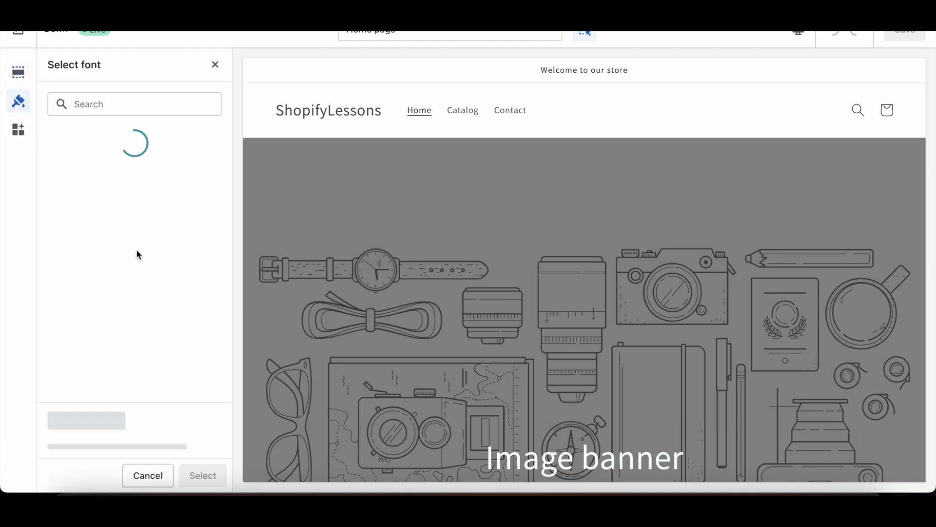
text(bebas)
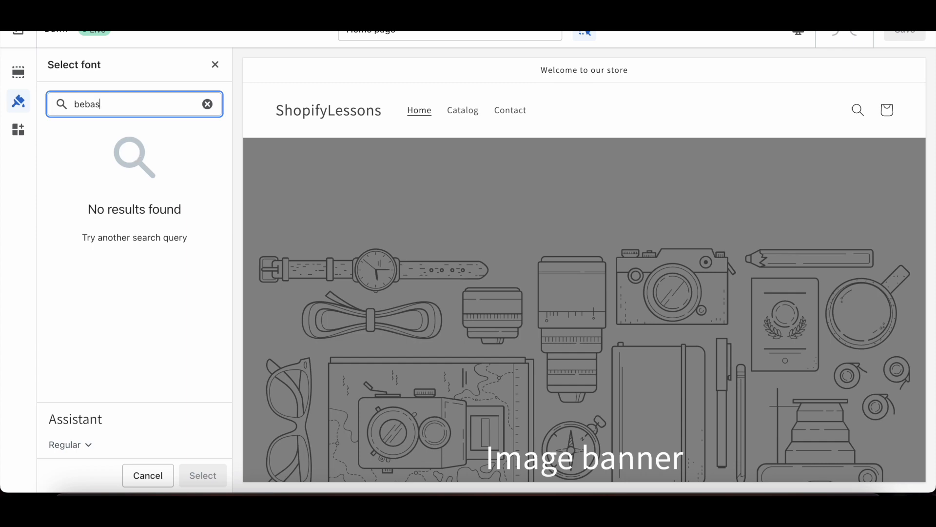
click(148, 476)
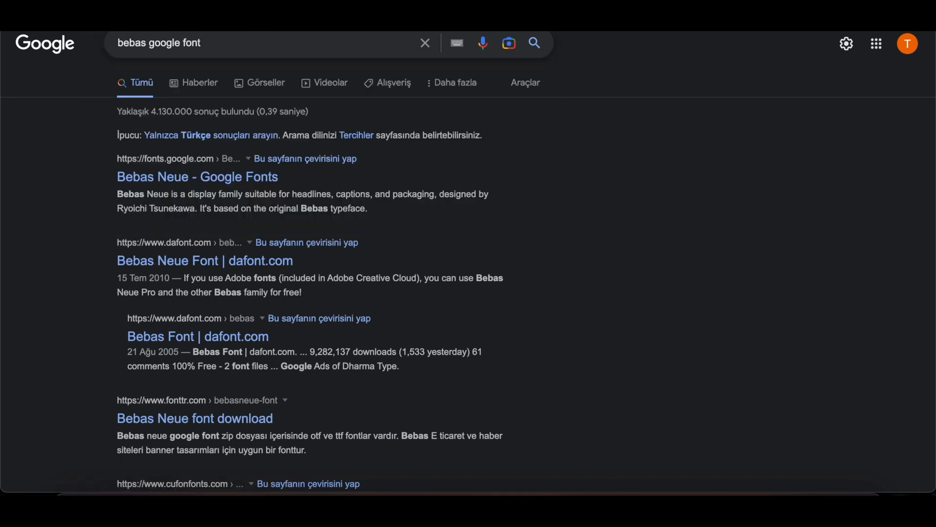
mouse_move(197, 177)
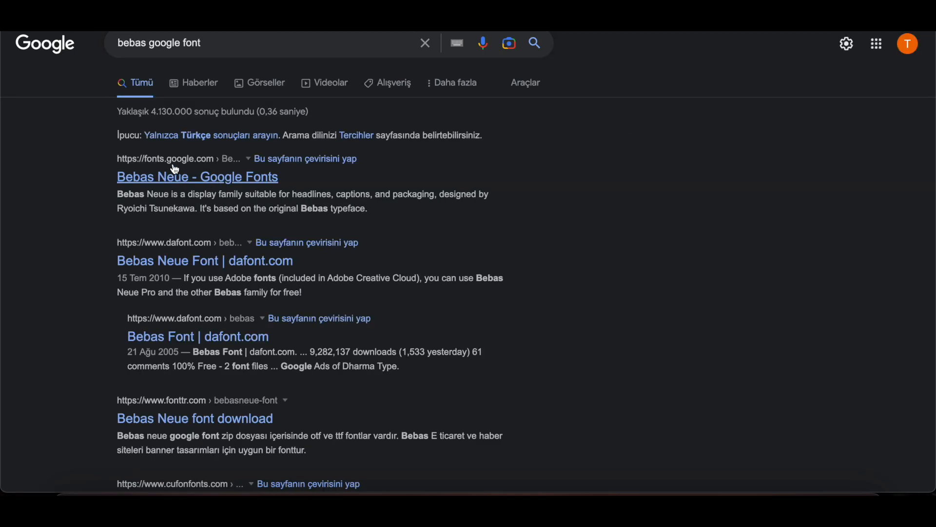
mouse_move(197, 177)
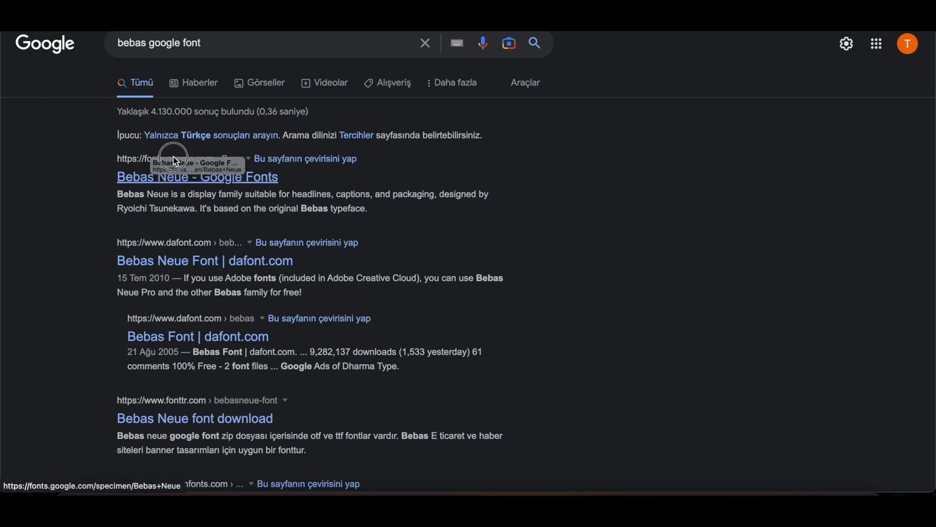
Download the Bebas Neue family from Google Fonts and open Bebas_Neue.zip
click(196, 177)
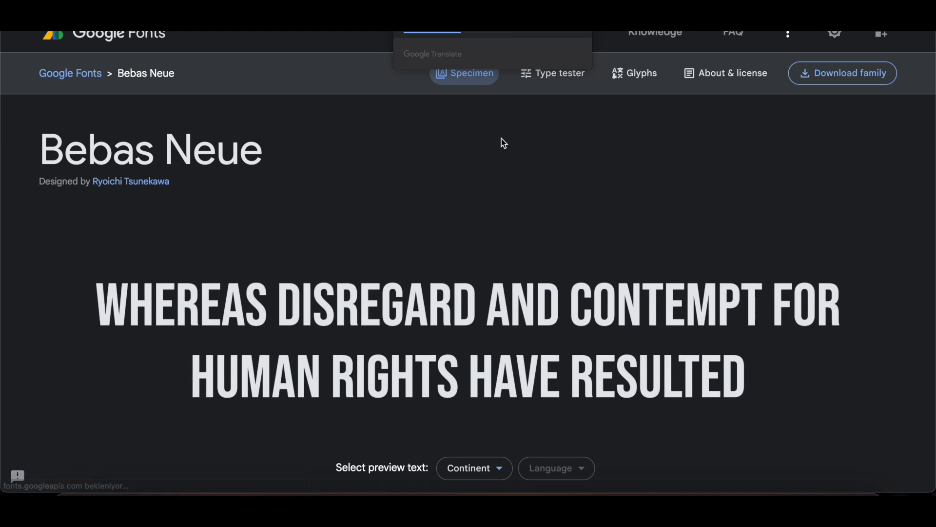
mouse_move(561, 225)
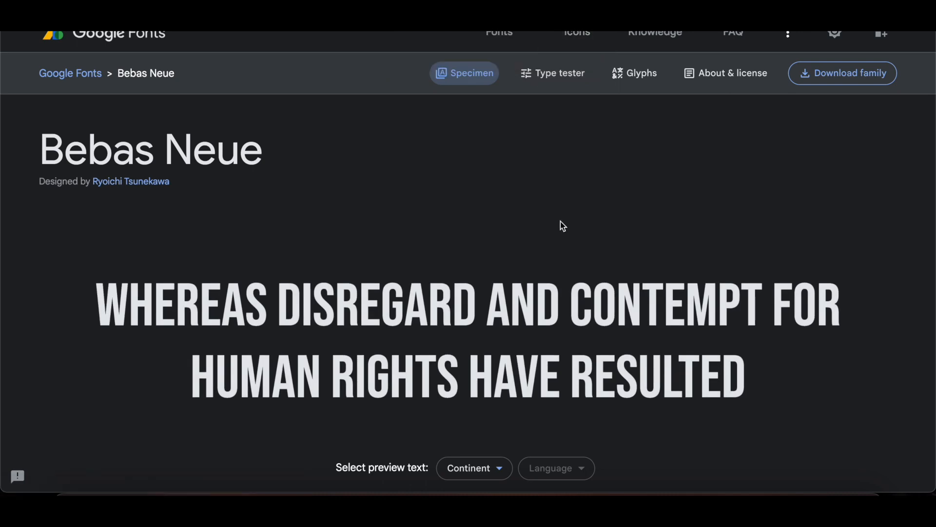
click(842, 73)
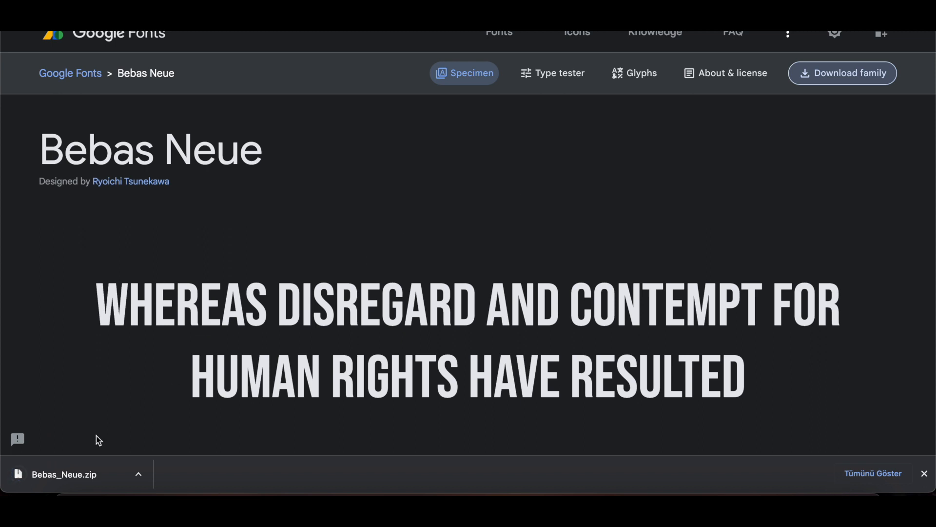
click(64, 474)
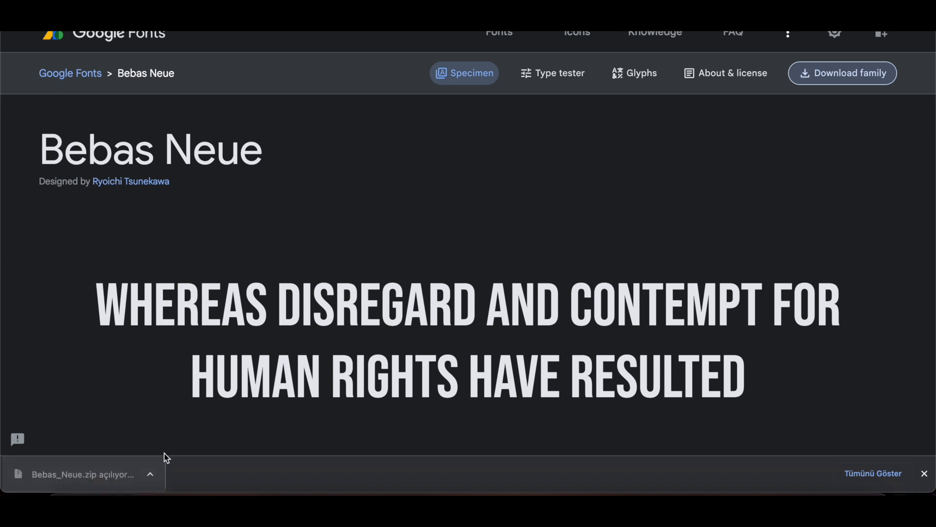
click(83, 474)
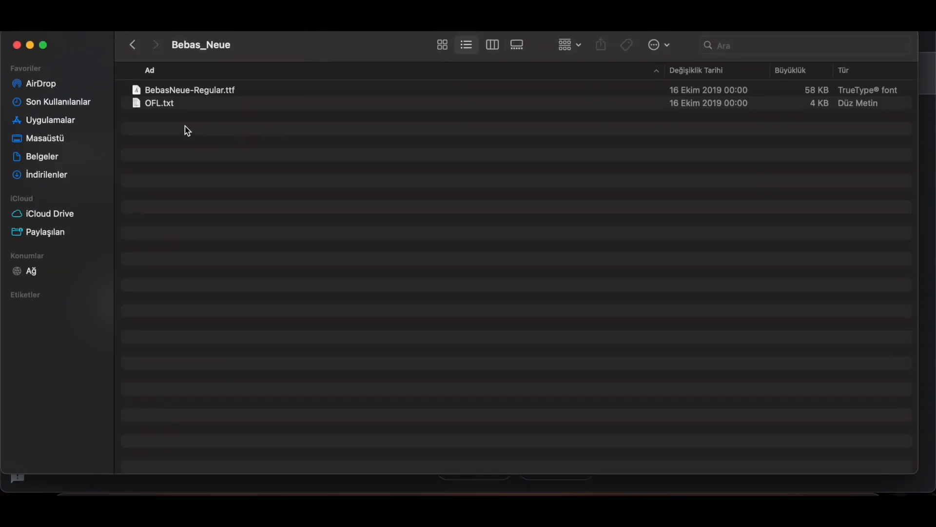
Inspect BebasNeue-Regular.ttf in the Bebas_Neue folder, then go to the CloudConvert site
click(190, 91)
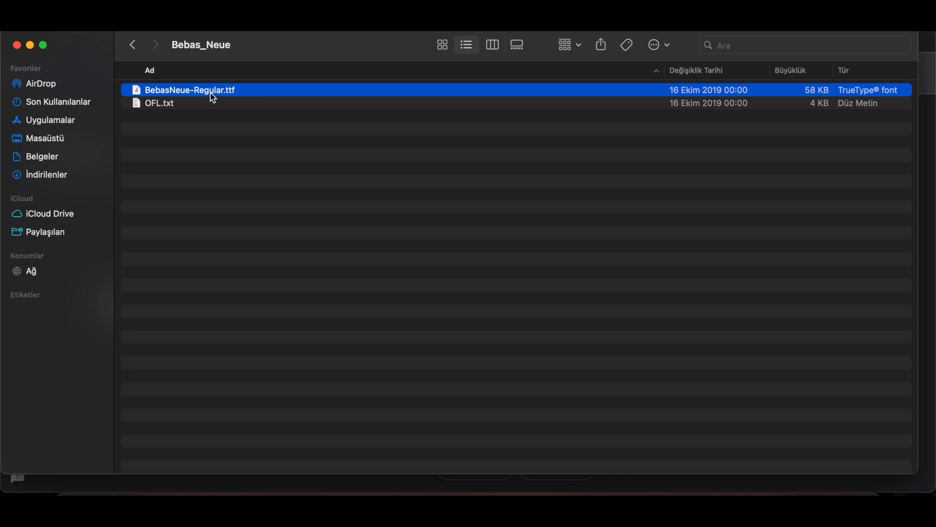
click(182, 124)
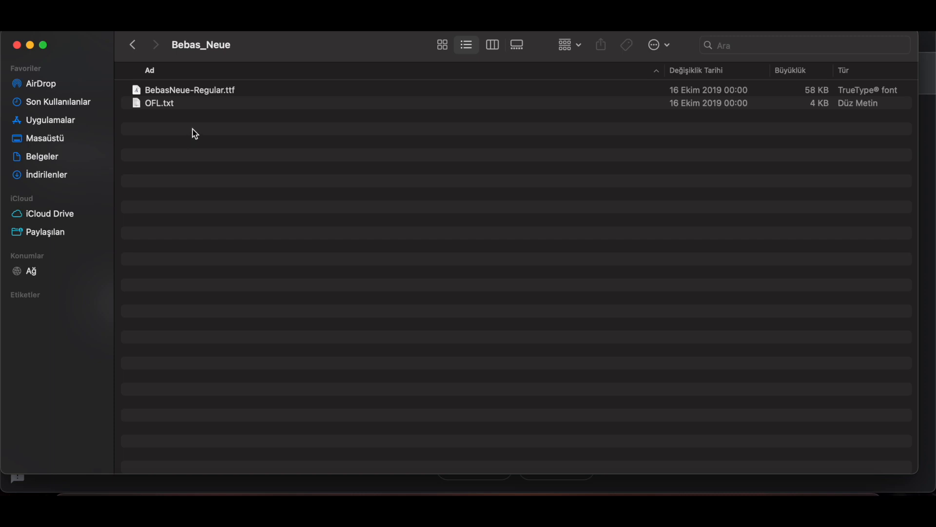
click(189, 90)
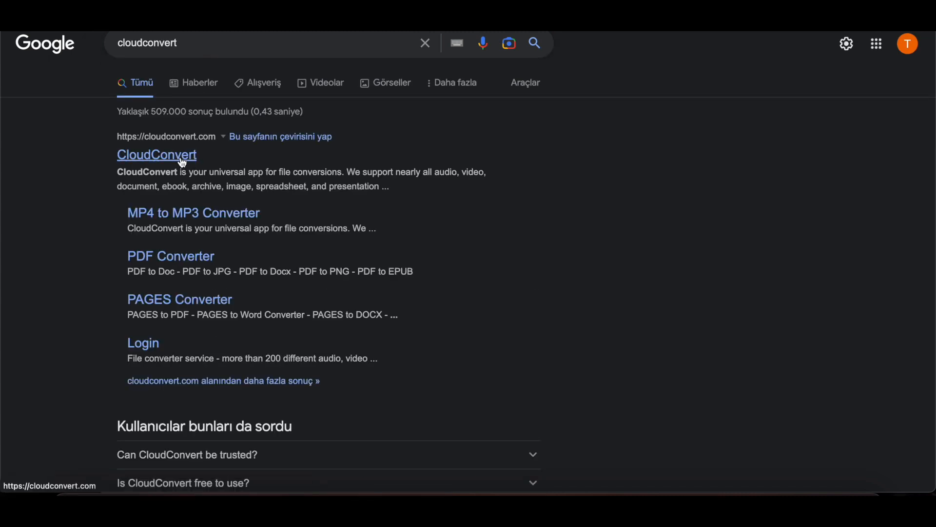
click(156, 155)
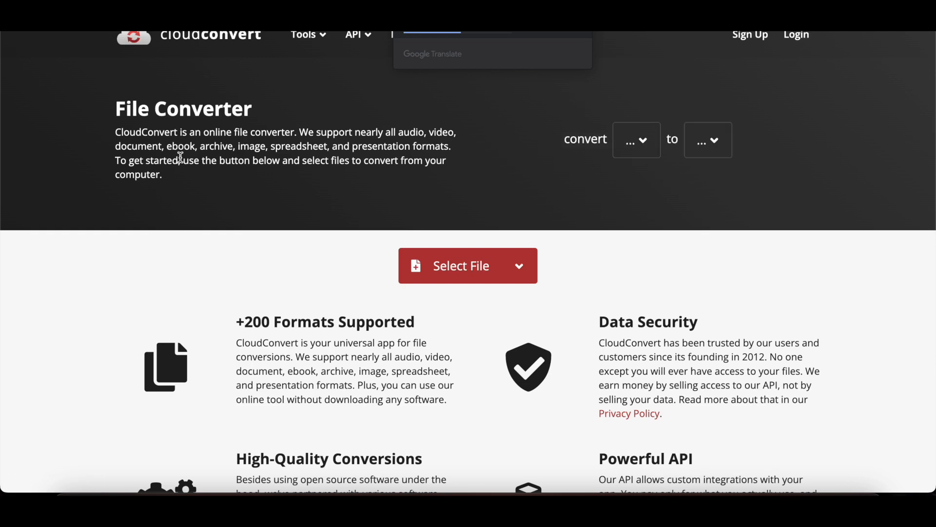
Upload BebasNeue-Regular.ttf from the Bebas_Neue folder into CloudConvert's converter
click(468, 266)
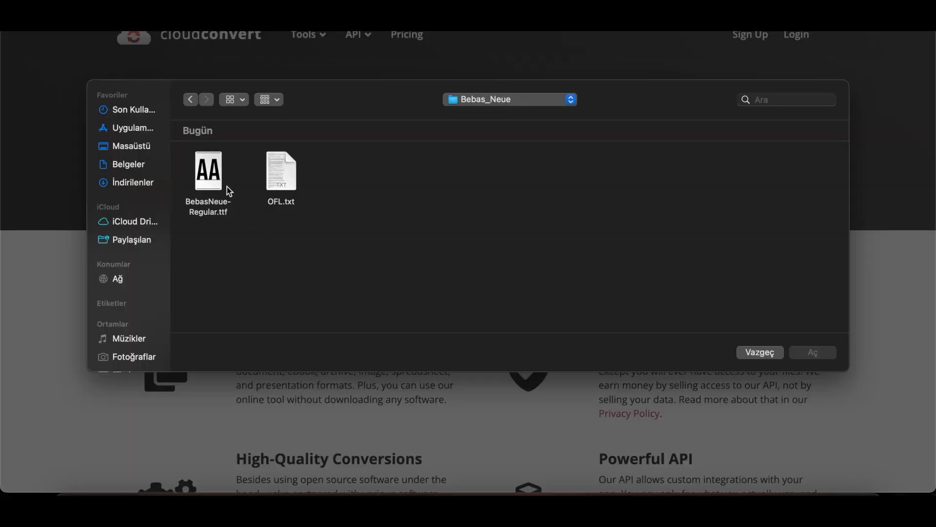
click(207, 172)
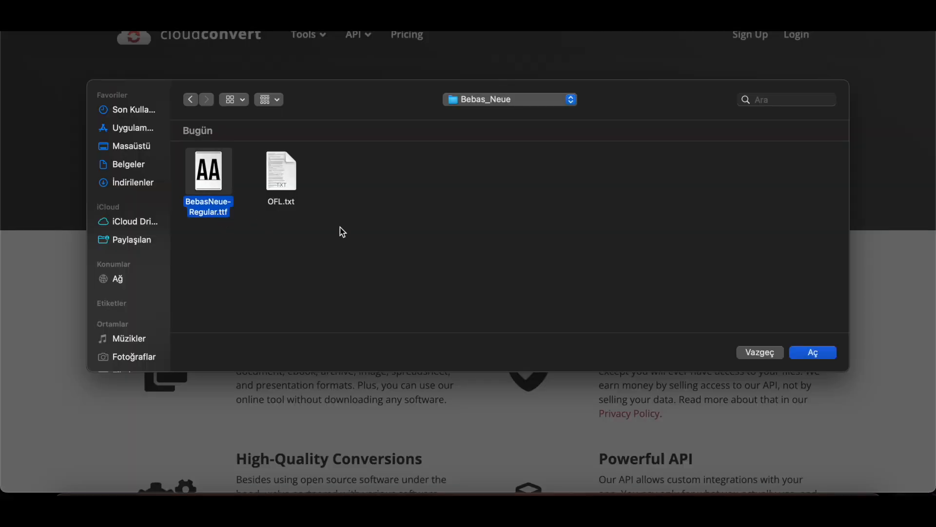
mouse_move(812, 352)
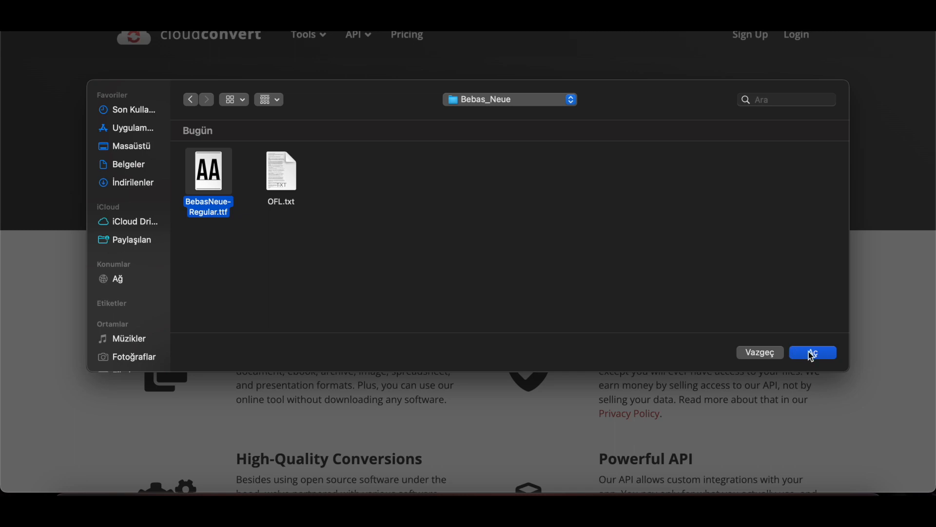
click(811, 352)
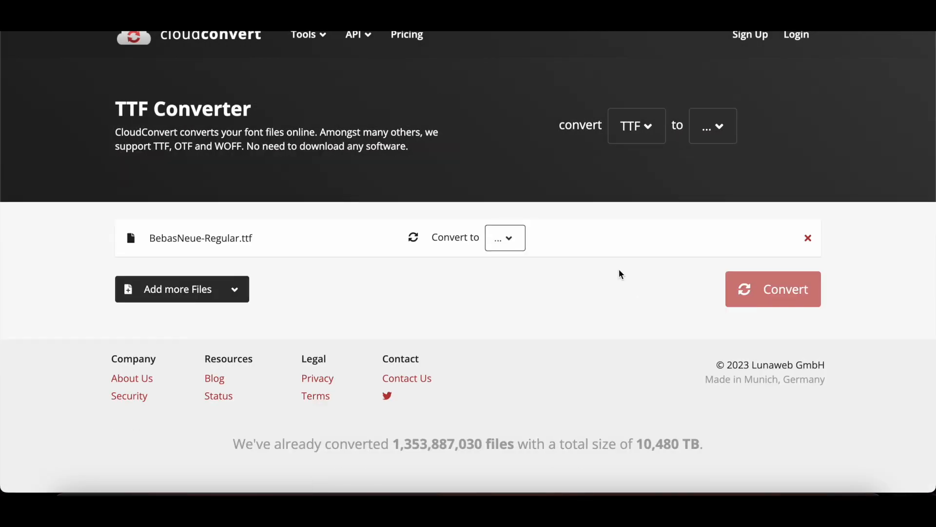
mouse_move(691, 167)
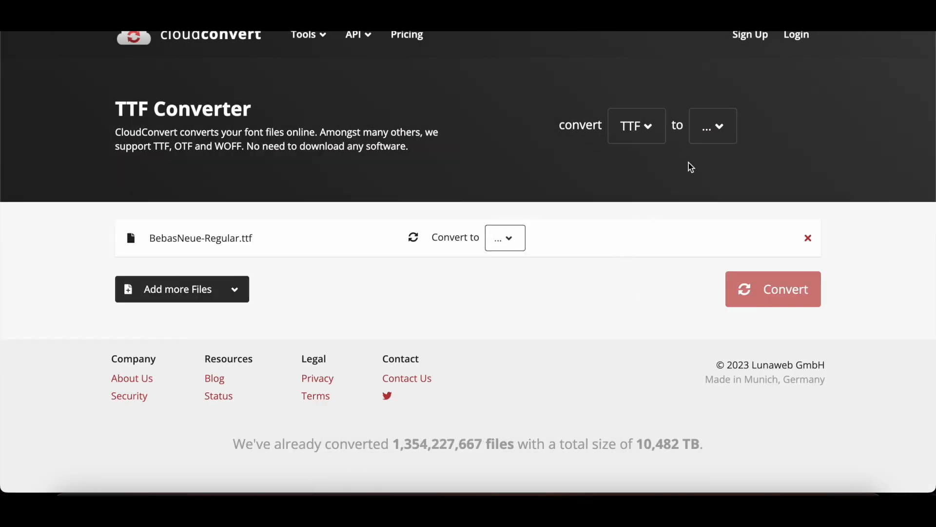
Set the output format to WOFF2, convert, and download BebasNeue-Regular.woff2
click(504, 237)
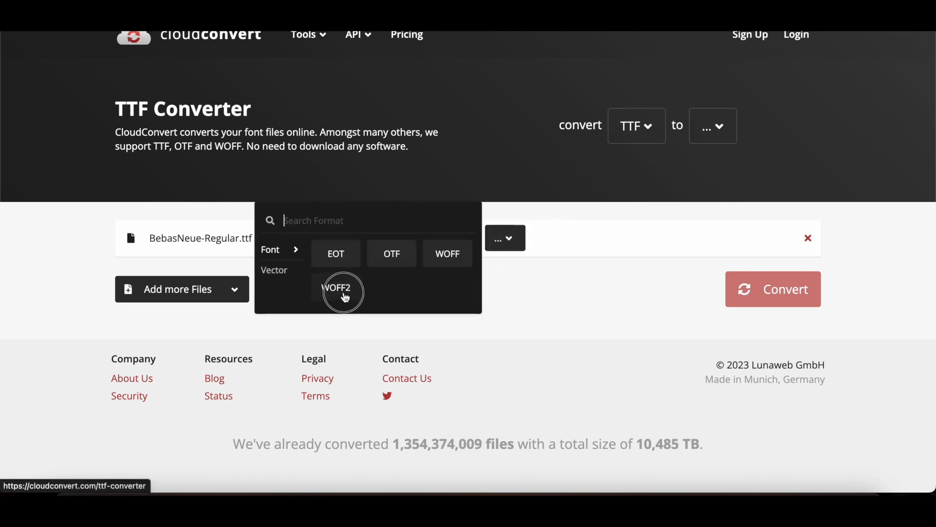
click(341, 287)
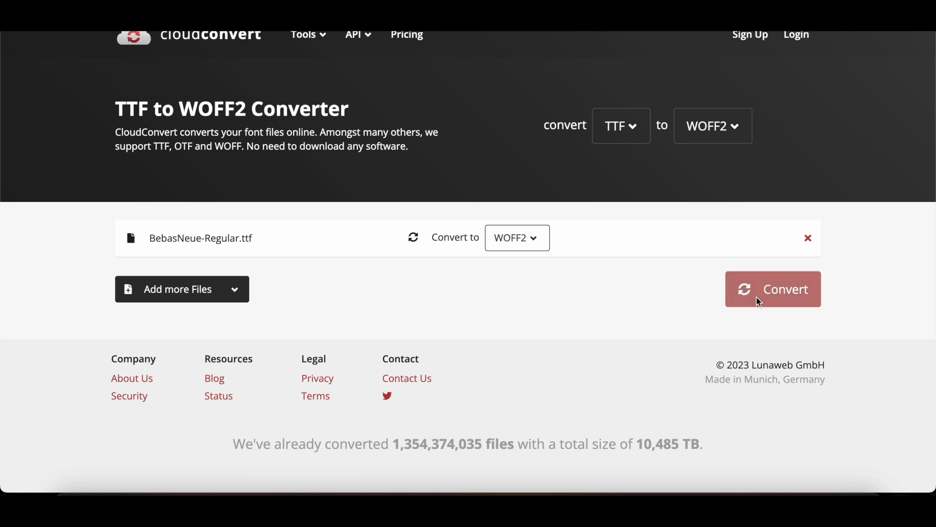
click(772, 289)
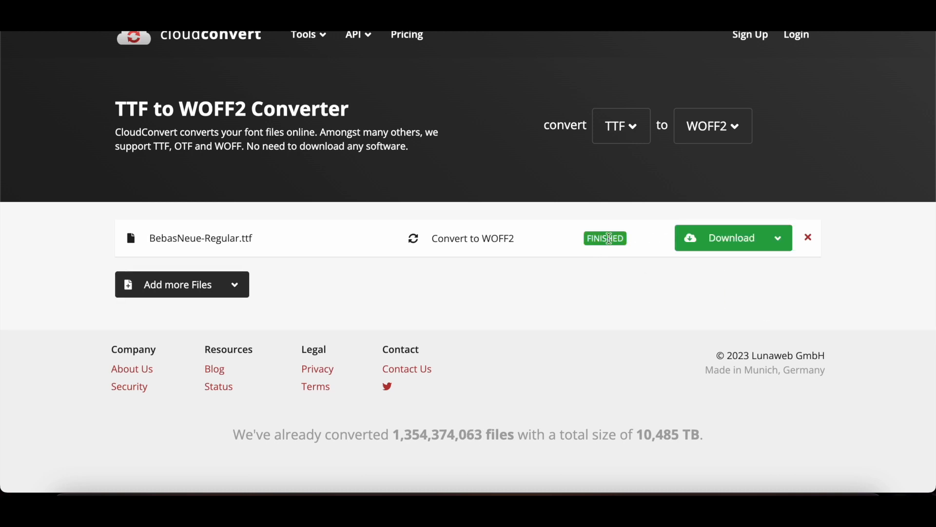
click(731, 237)
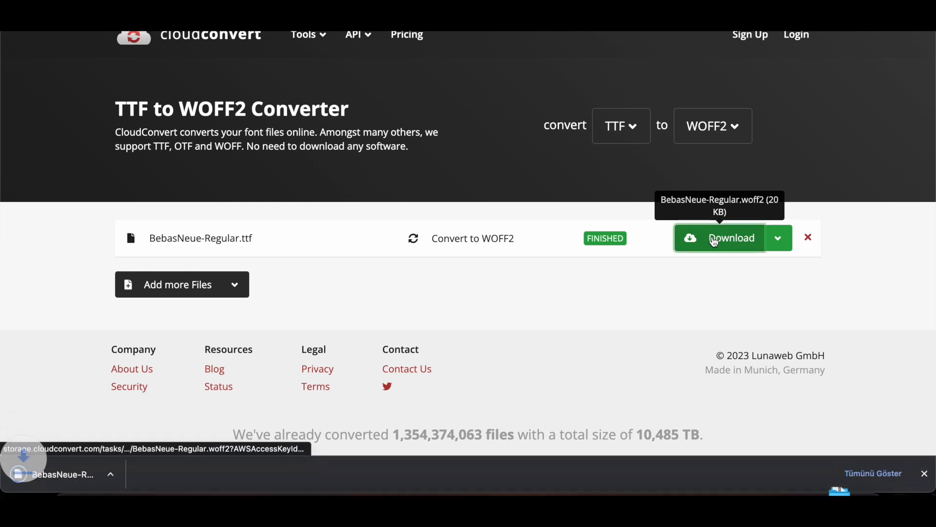
click(718, 237)
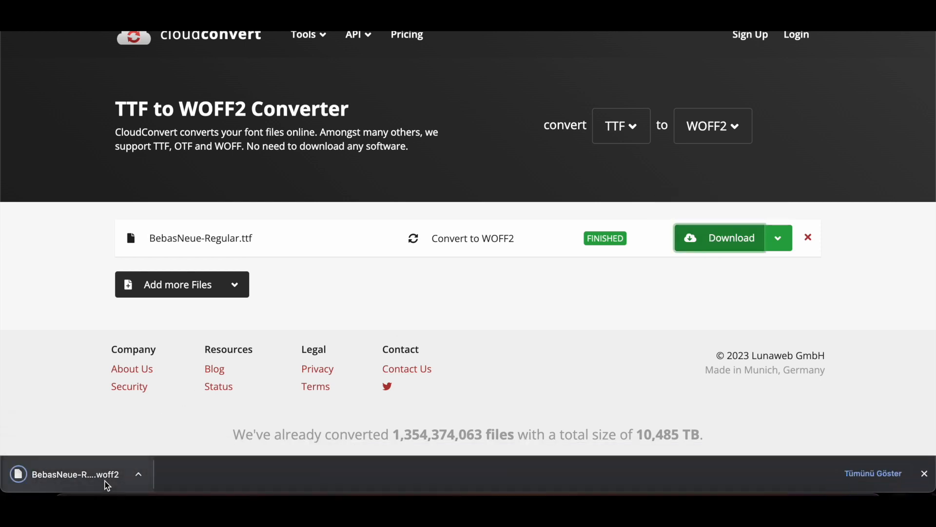
mouse_move(829, 469)
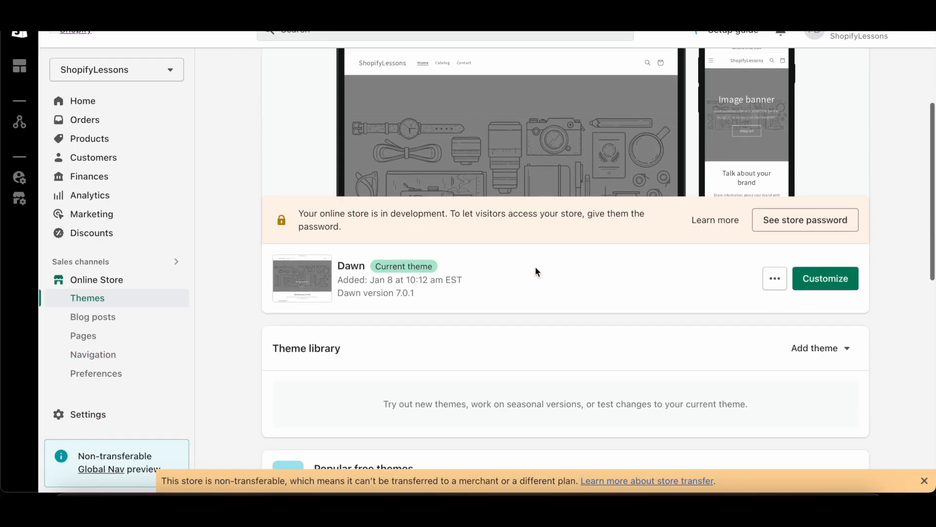
Open the Dawn theme's code editor and search its files for 'base'
click(775, 279)
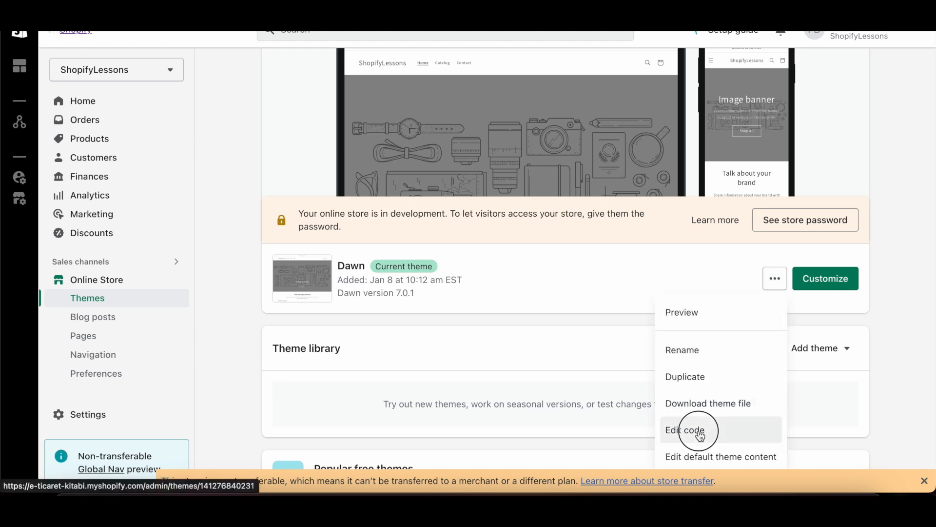
click(685, 430)
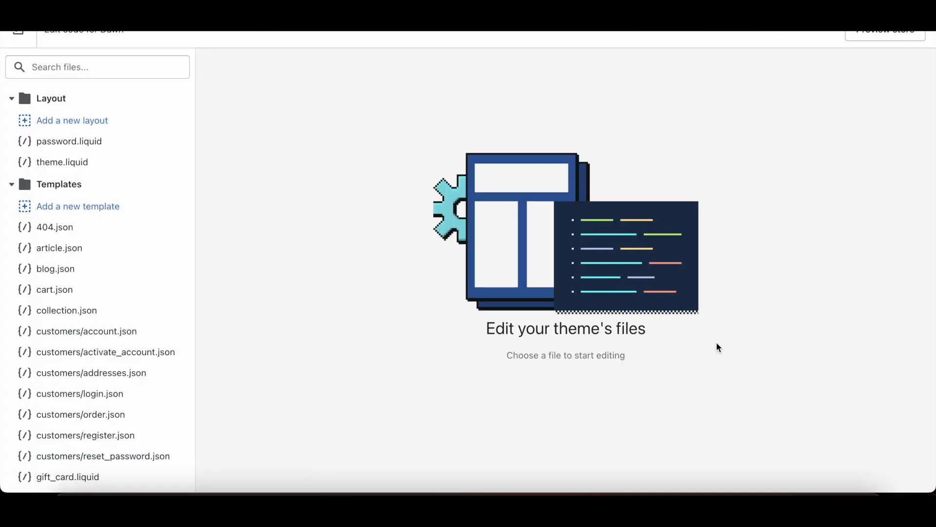
click(97, 67)
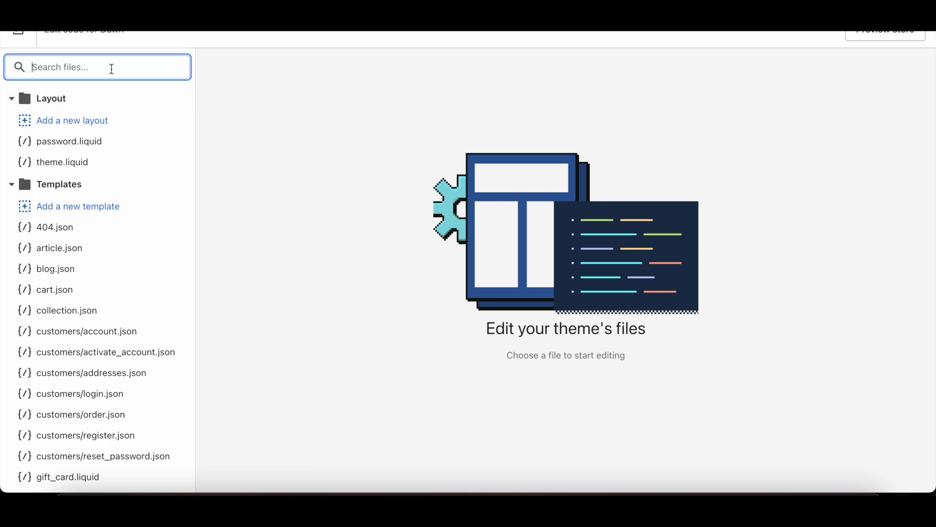
text(base)
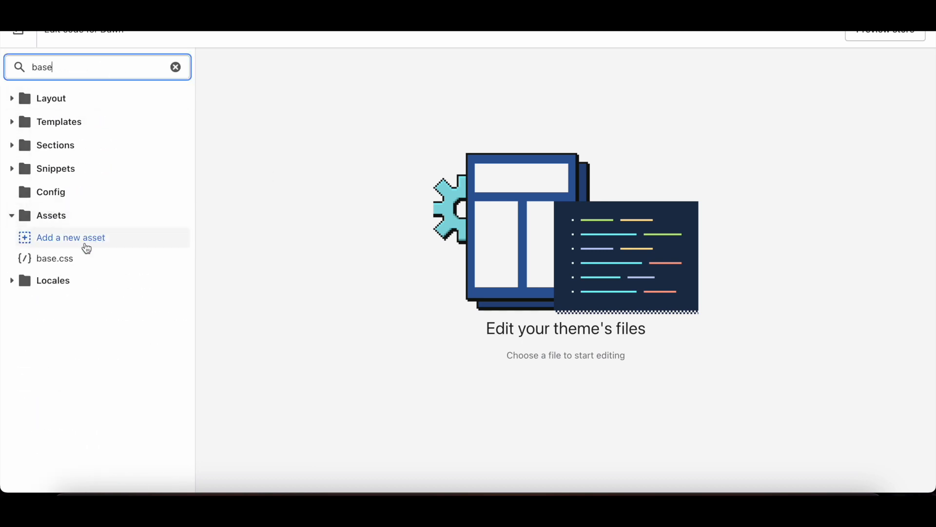
click(54, 258)
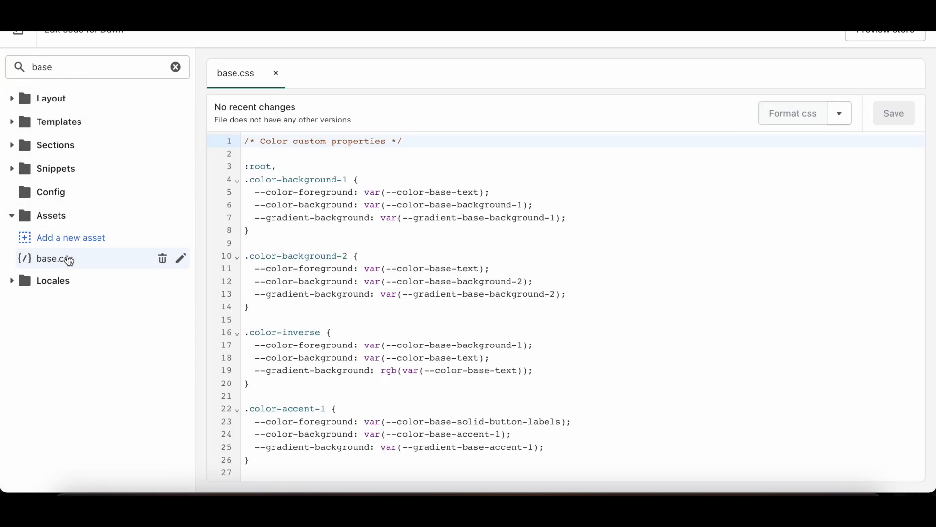
scroll(down, 3)
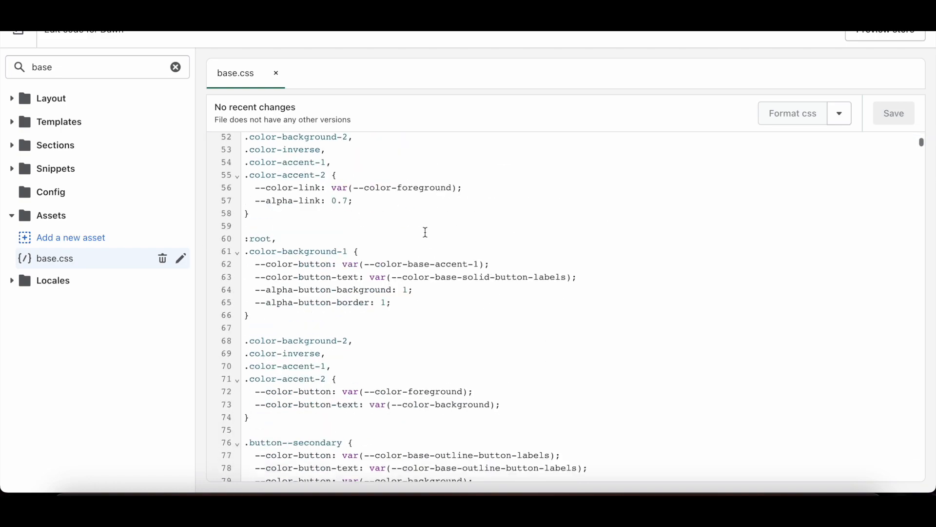
scroll(down, 3)
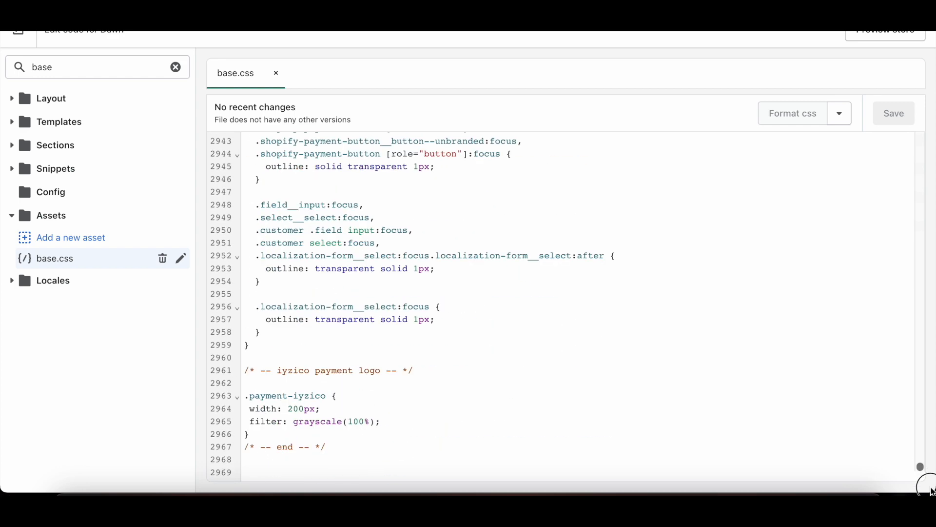
click(399, 460)
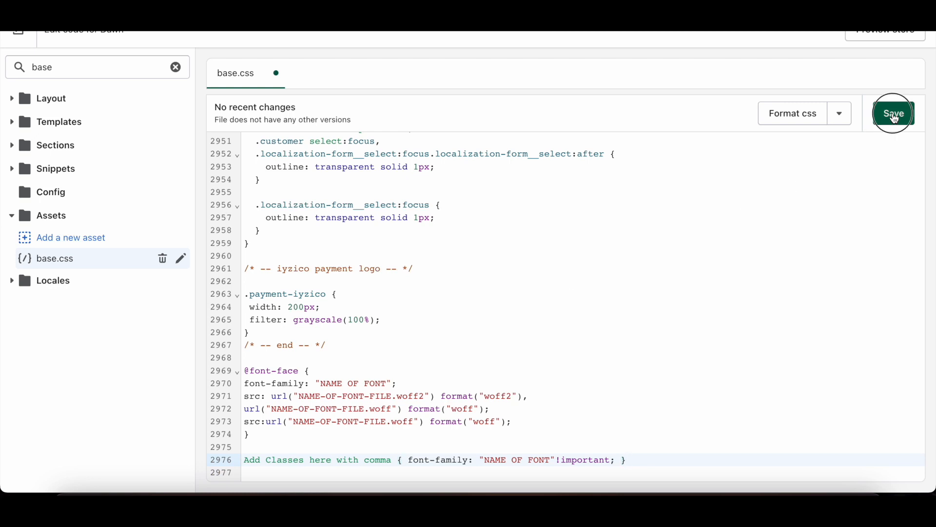
click(893, 113)
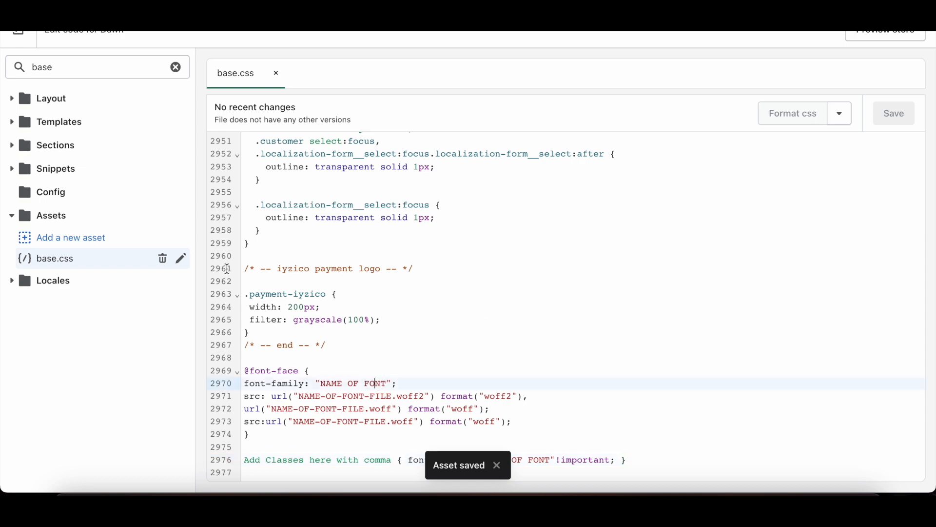
mouse_move(70, 237)
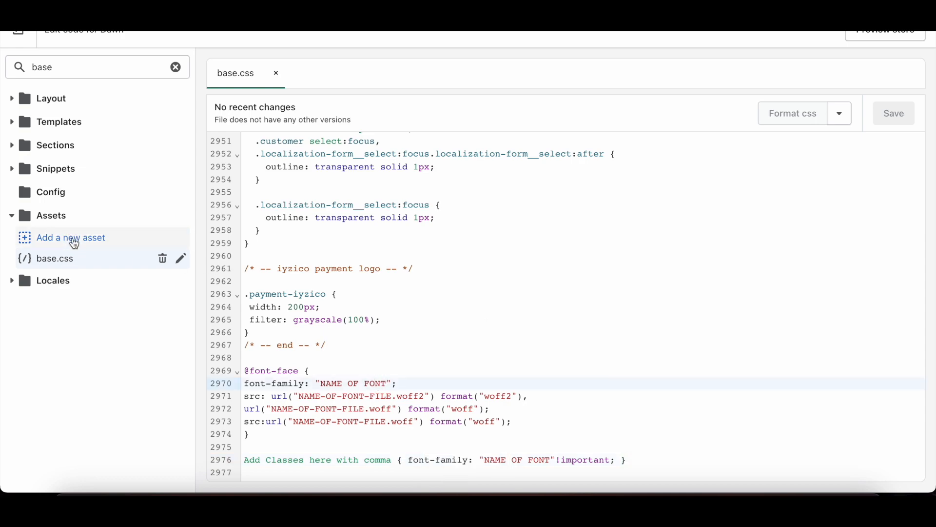
Upload BebasNeue-Regular.woff2 as a new Dawn theme asset and open it
click(70, 237)
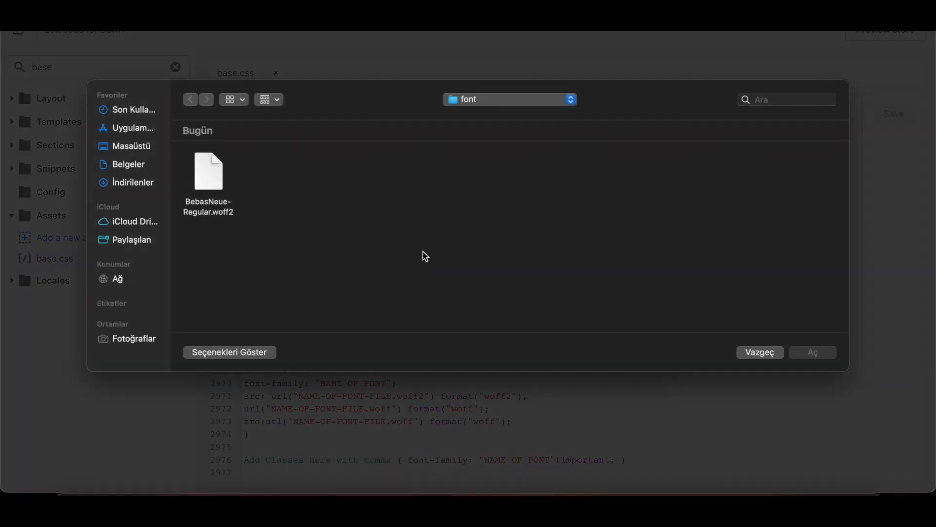
click(208, 173)
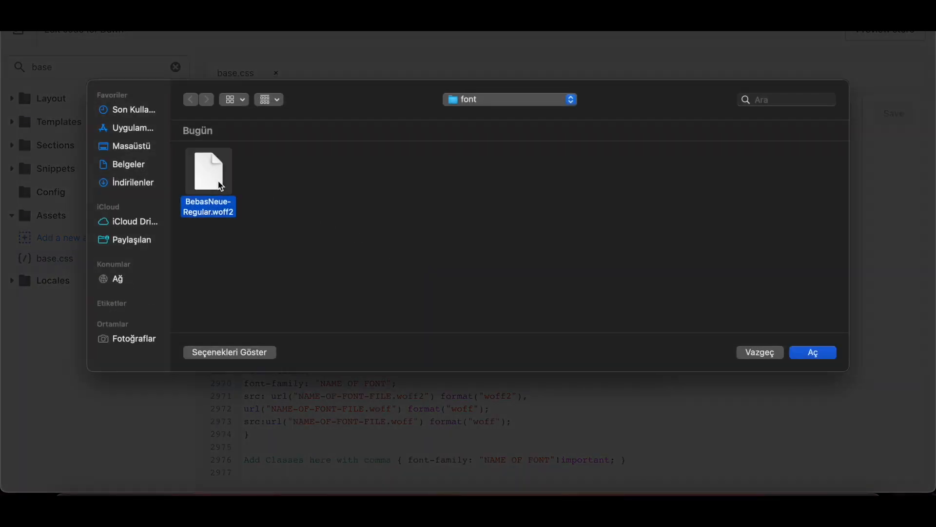
mouse_move(564, 265)
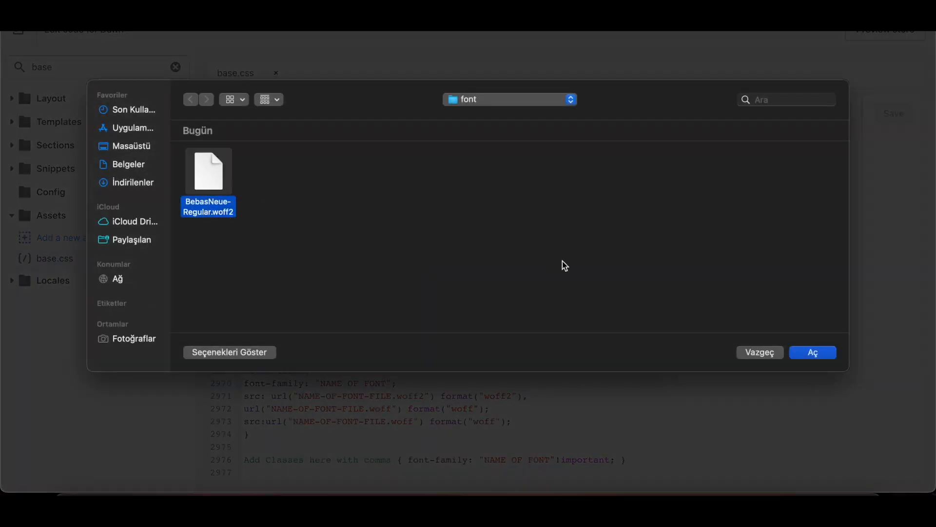
click(812, 351)
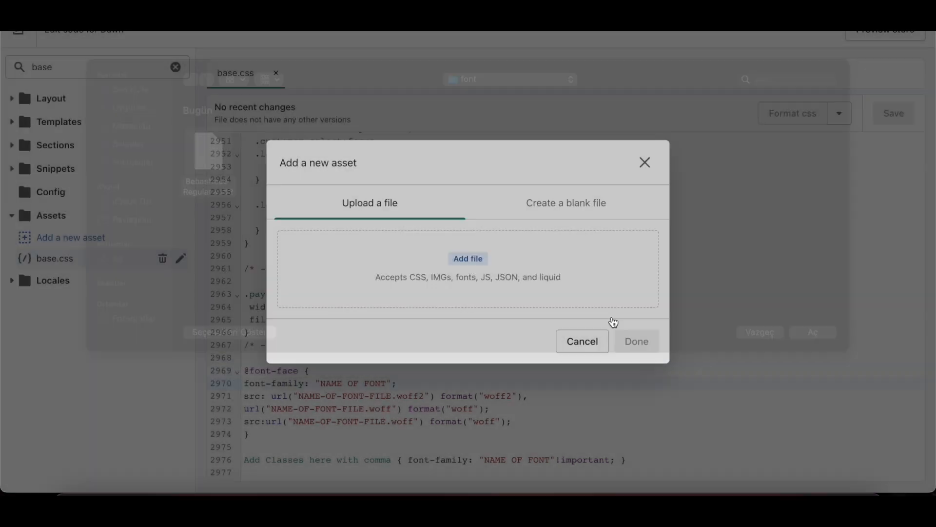
click(468, 258)
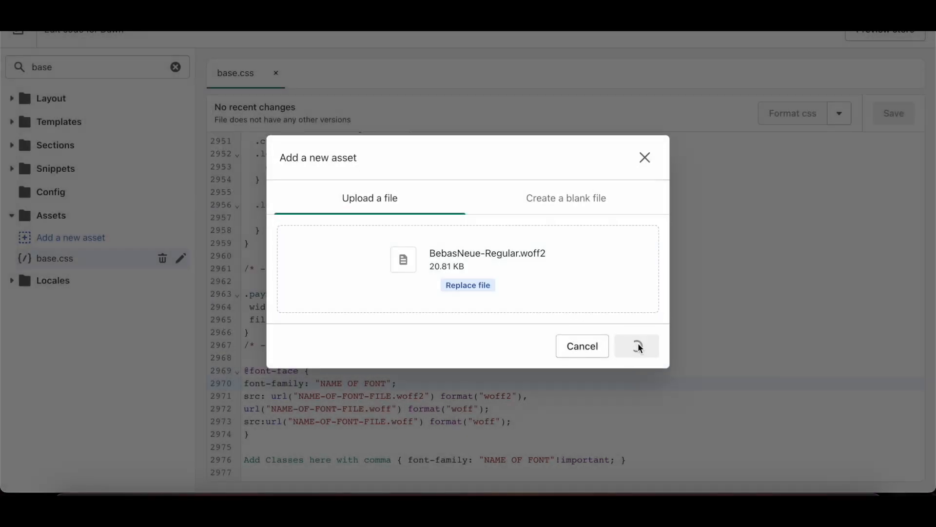
click(636, 346)
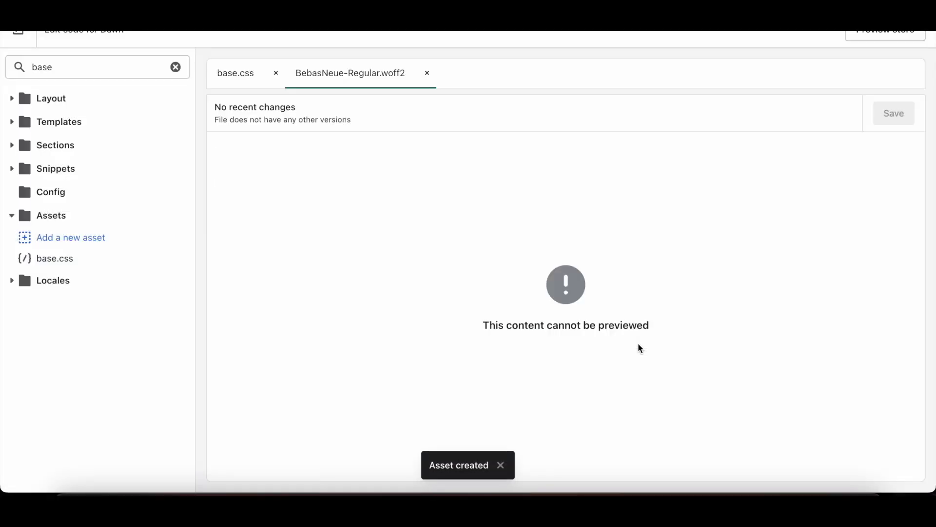
mouse_move(425, 91)
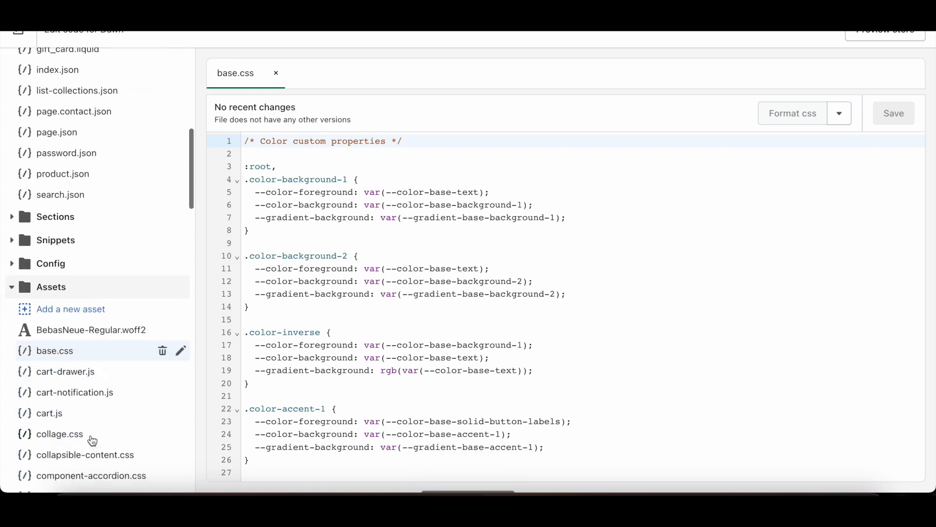
Check BebasNeue-Regular.woff2's exact name in the Rename dialog and dismiss it unchanged
click(92, 330)
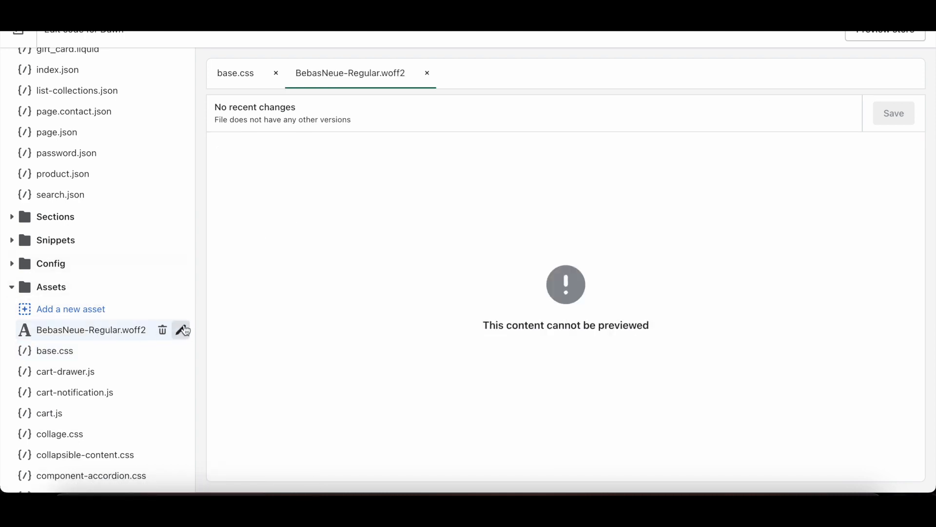
click(181, 330)
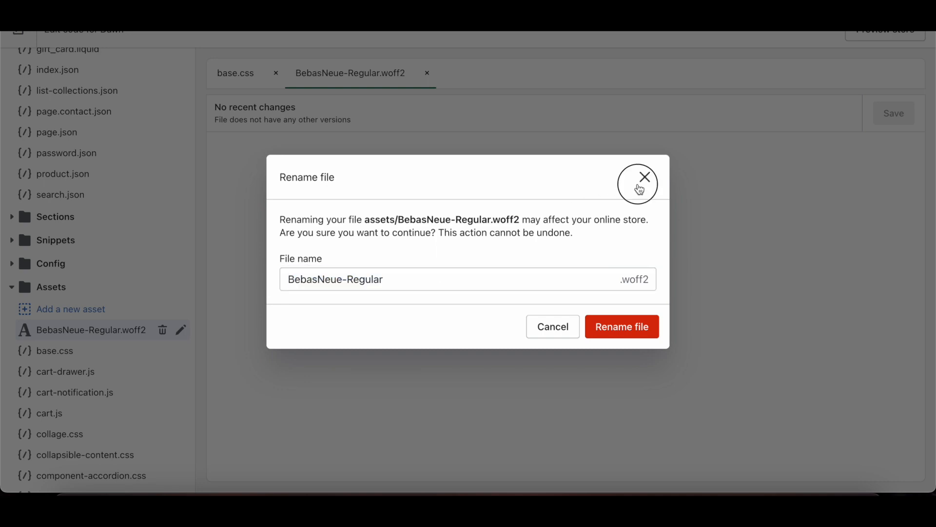
click(638, 181)
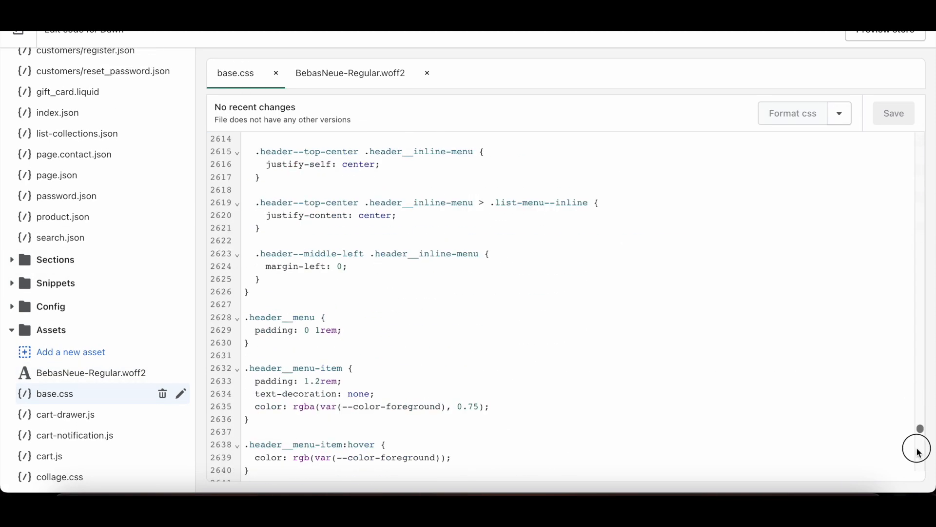
Fill the four font-name and font-file placeholders in base.css with BebasNeue-Regular
scroll(down, 3)
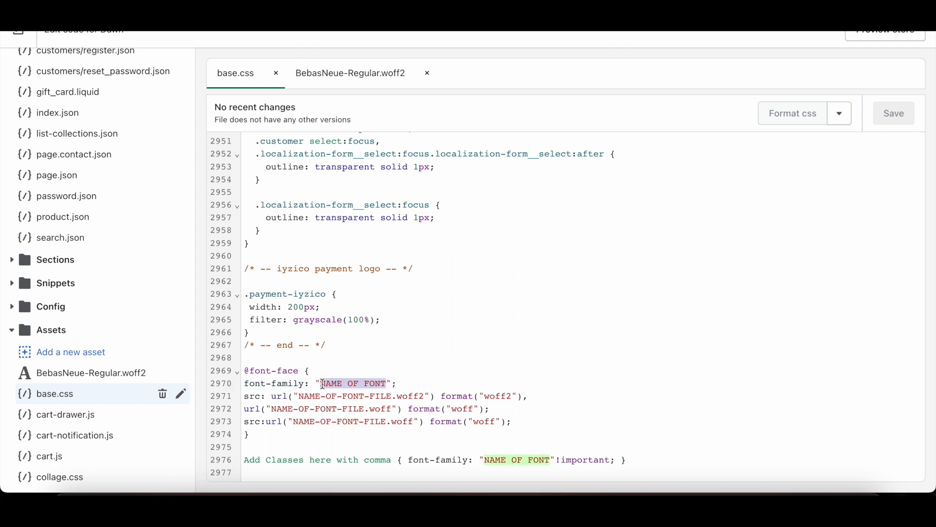
text(BebasNeue-Regular)
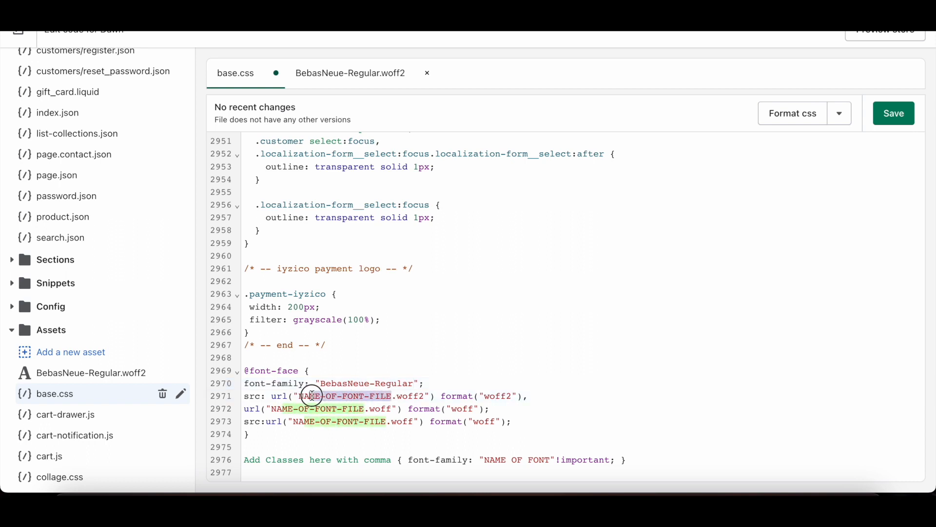
text(BebasNeue-Regular)
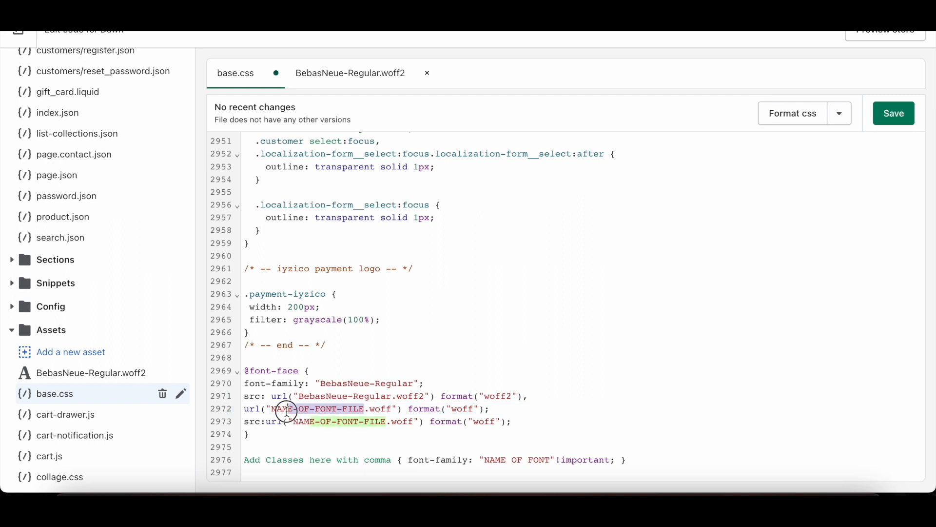
text(BebasNeue-Regular)
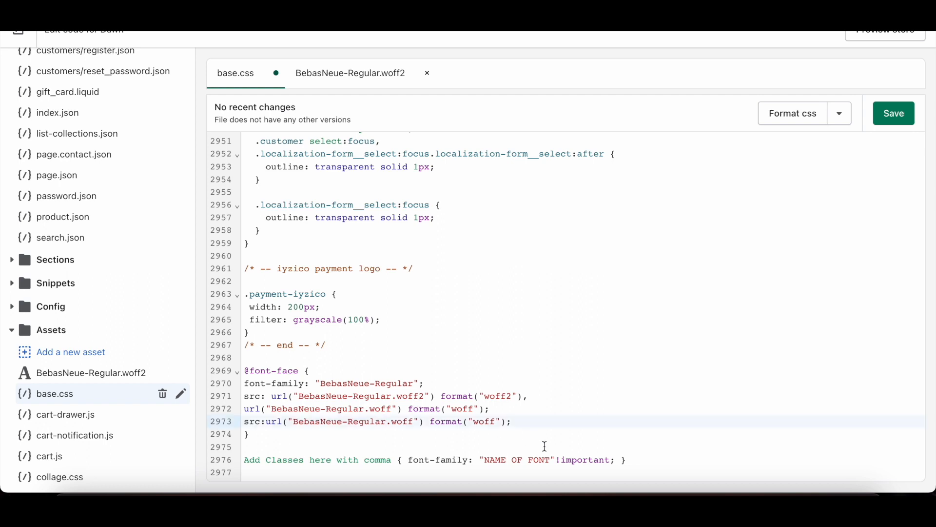
text(BebasNeue-Regular)
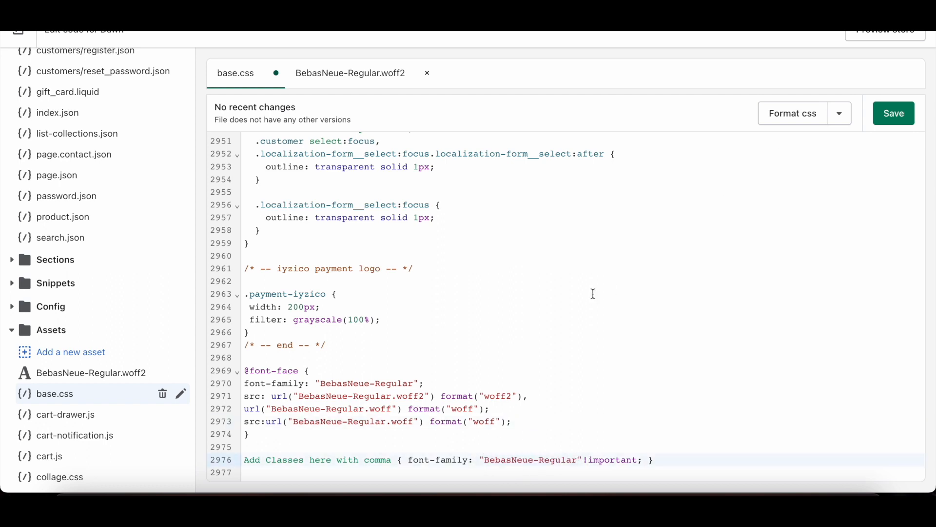
double_click(317, 460)
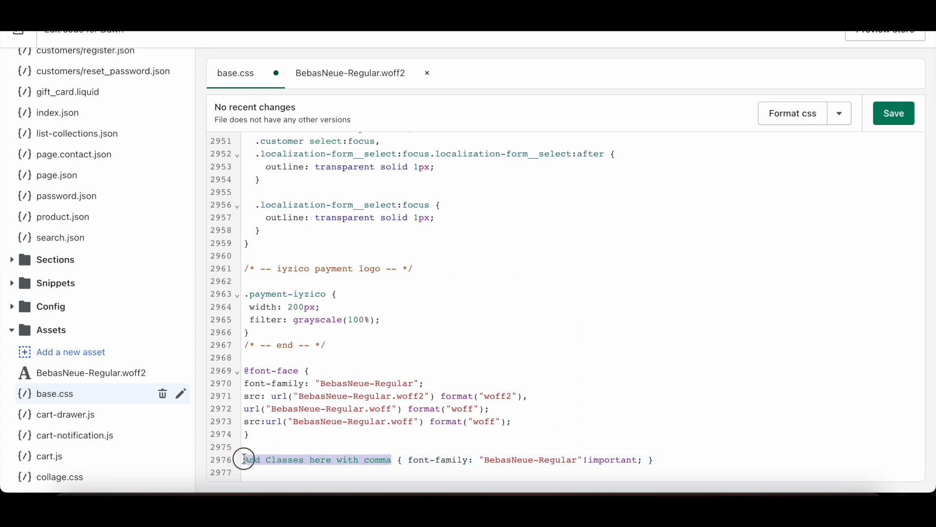
Target the font rule at h1–h6 and p selectors, then save base.css
text(h1)
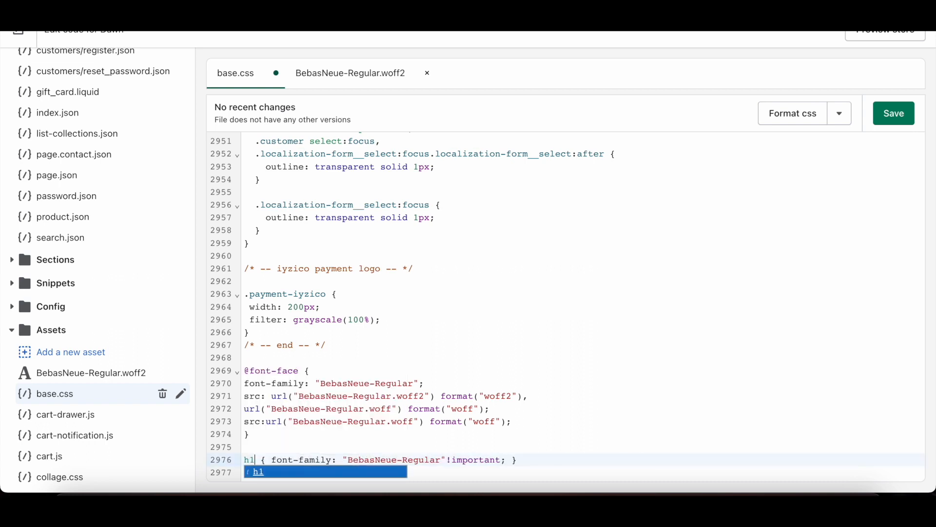
text(,h2,)
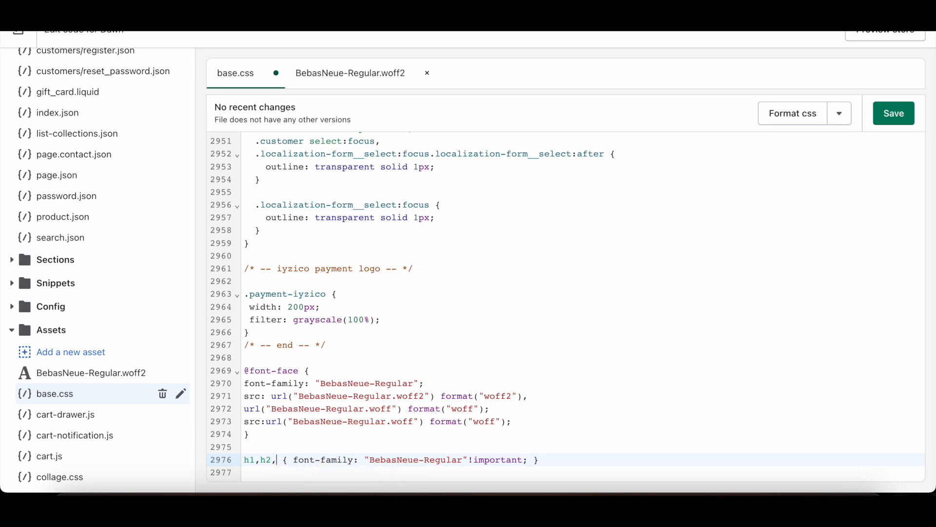
text(,h3,h4)
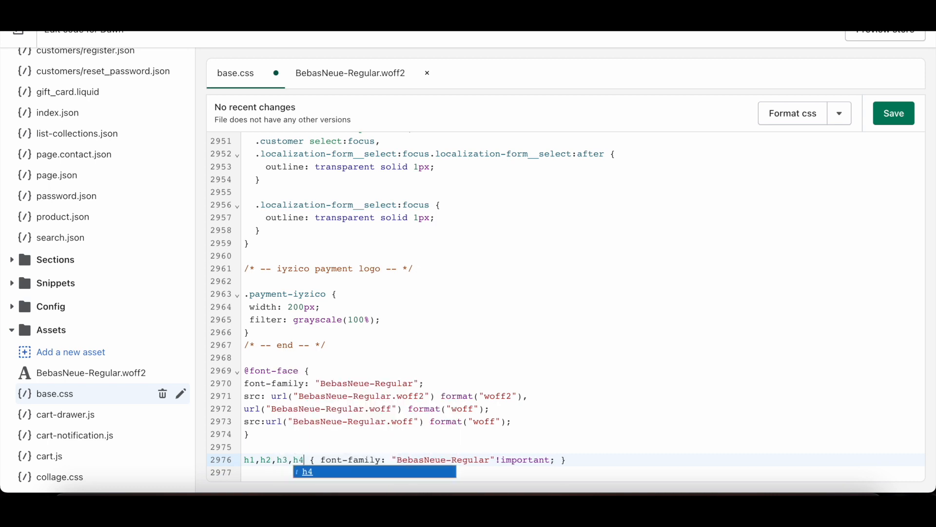
text(,h5,h6,p)
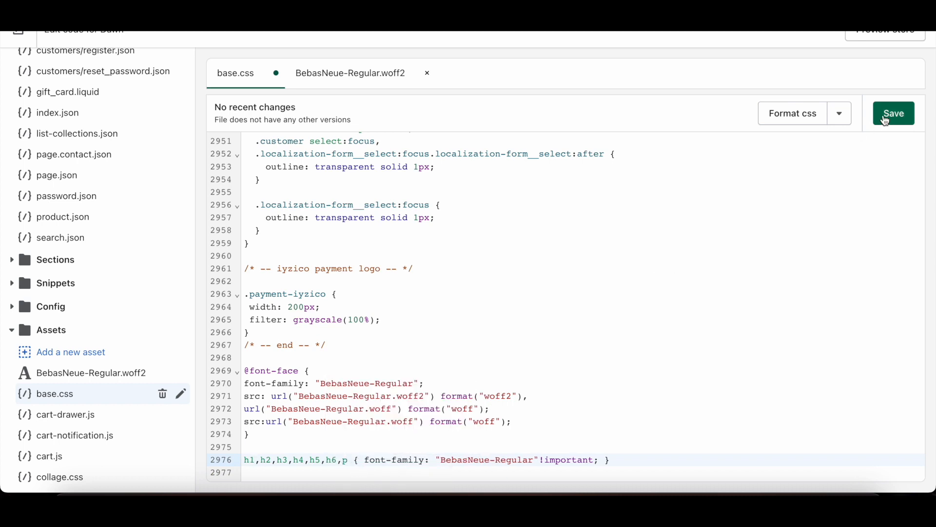
click(894, 114)
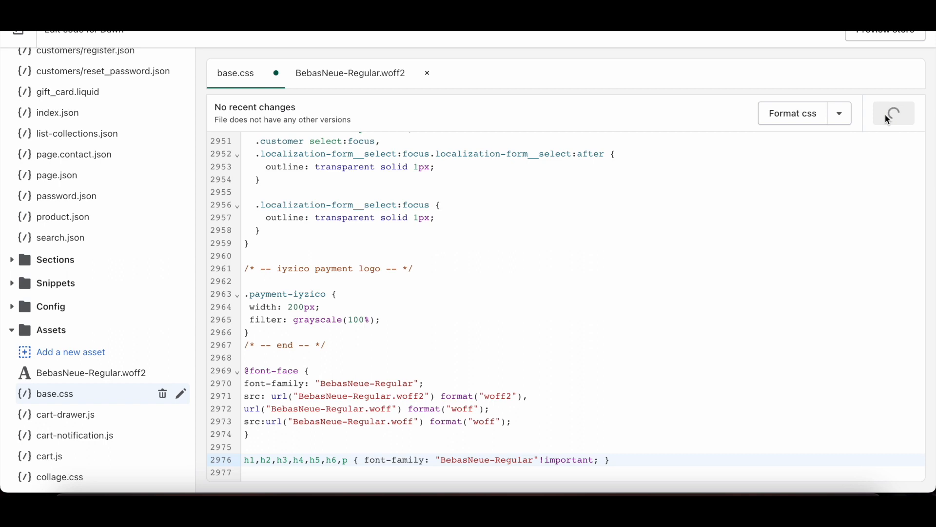
click(893, 112)
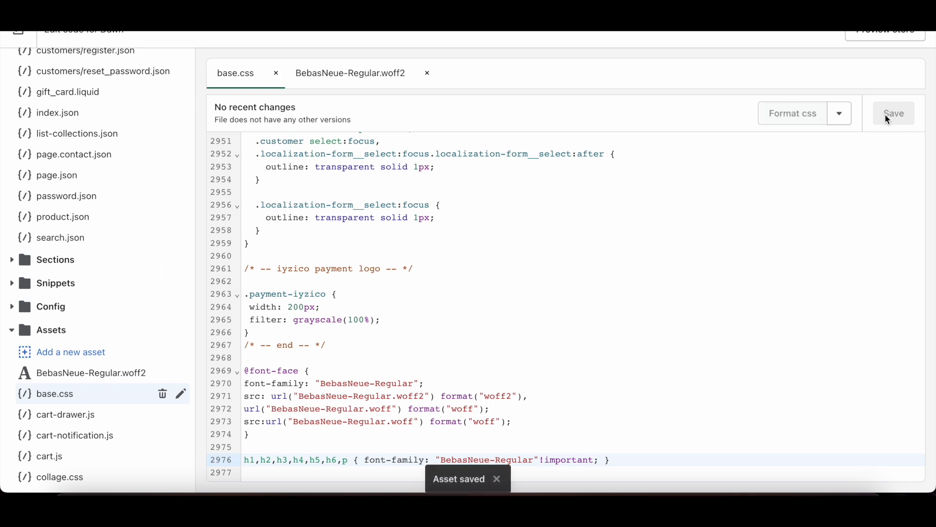
mouse_move(887, 48)
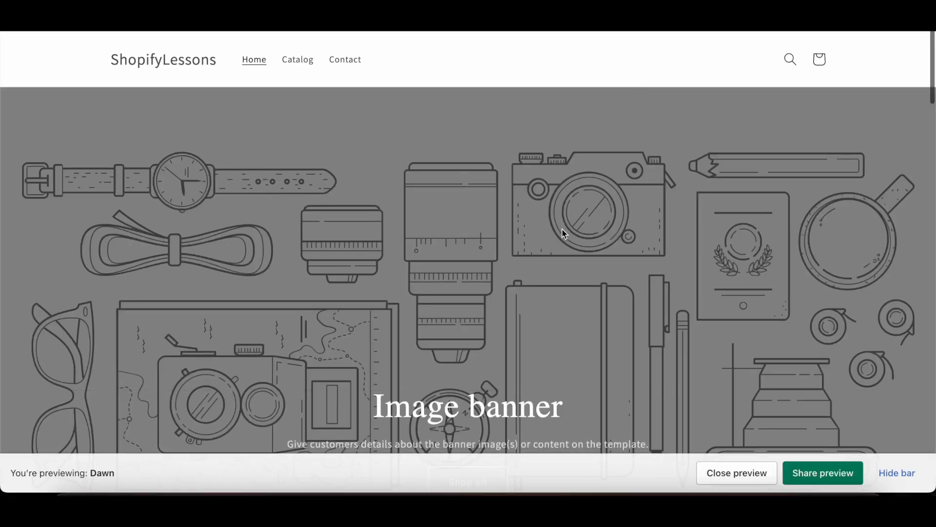
Scroll down the Dawn store preview homepage to check the new heading font
scroll(down, 3)
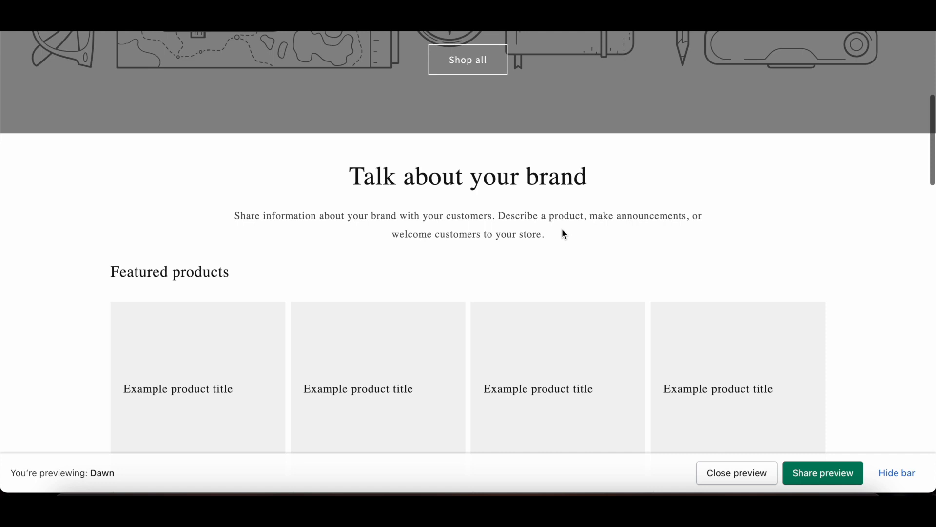